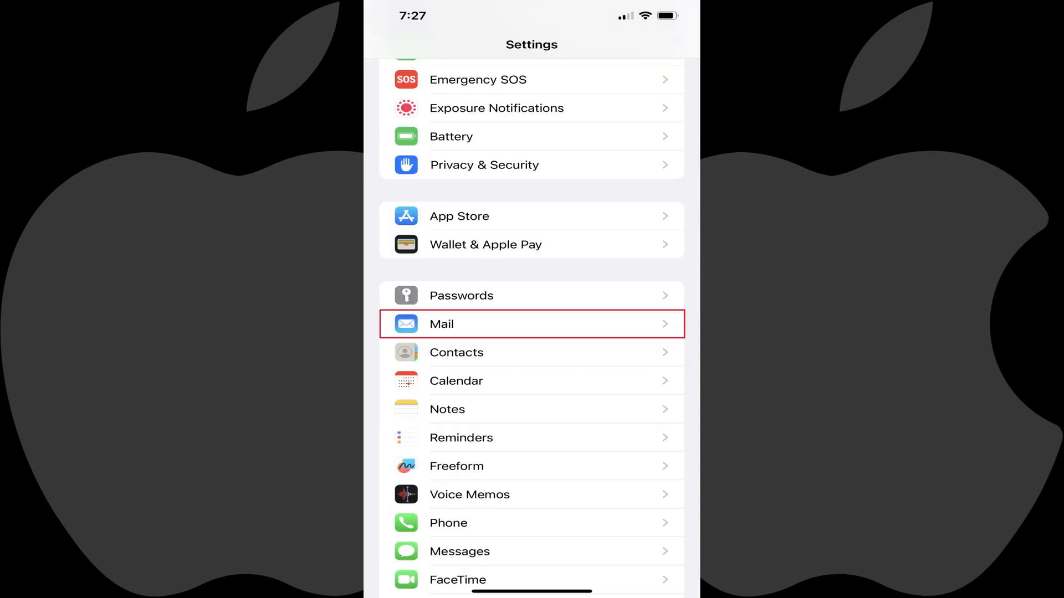
Step: Open the Mail page in iOS Settings
click(531, 323)
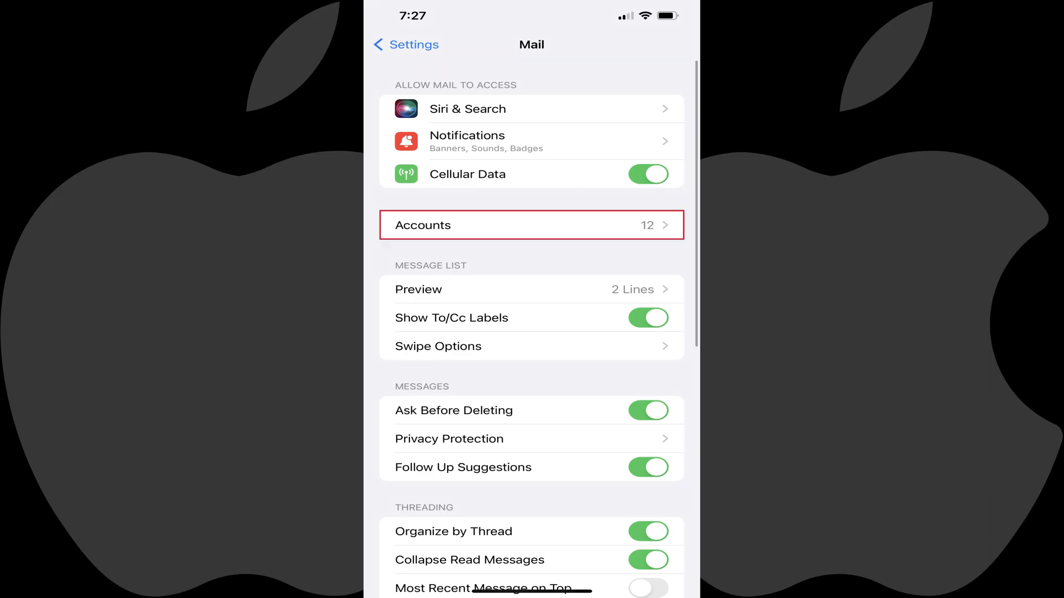
Step: Go to the Accounts list and open the unauthenticated Exchange account's details
click(531, 224)
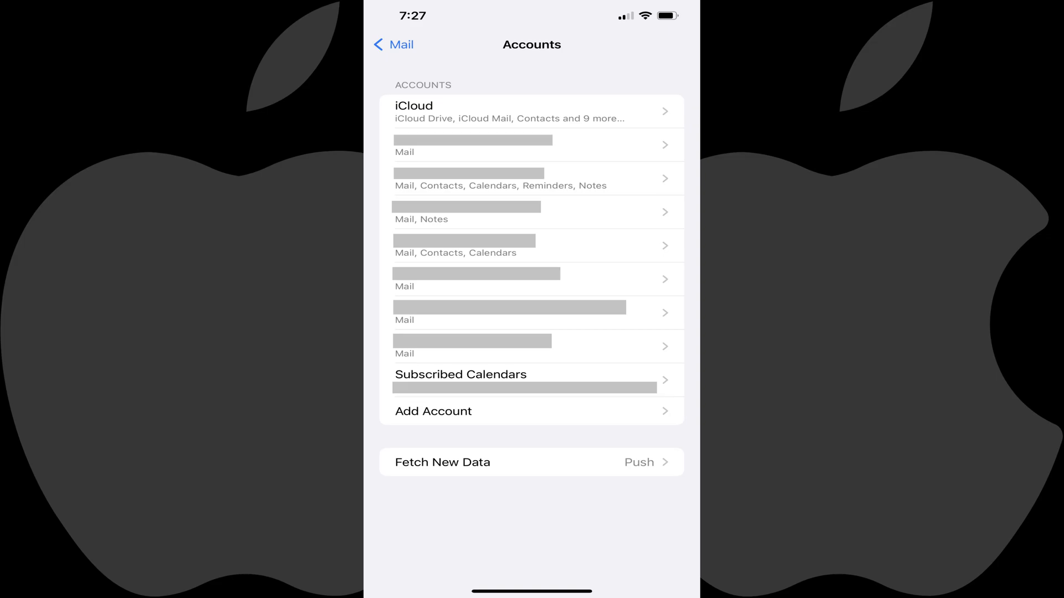
click(535, 179)
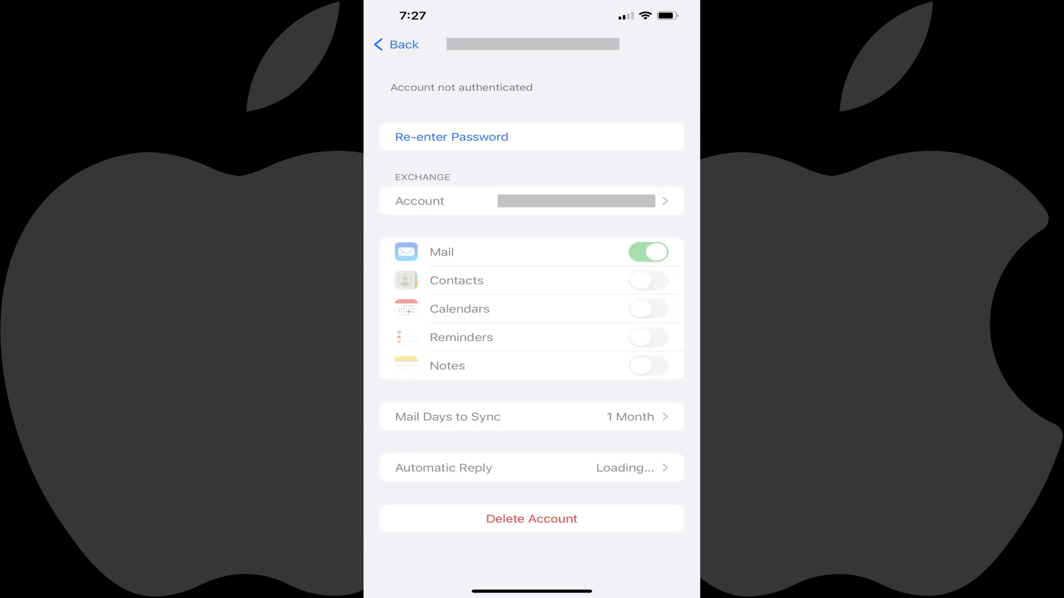
click(531, 519)
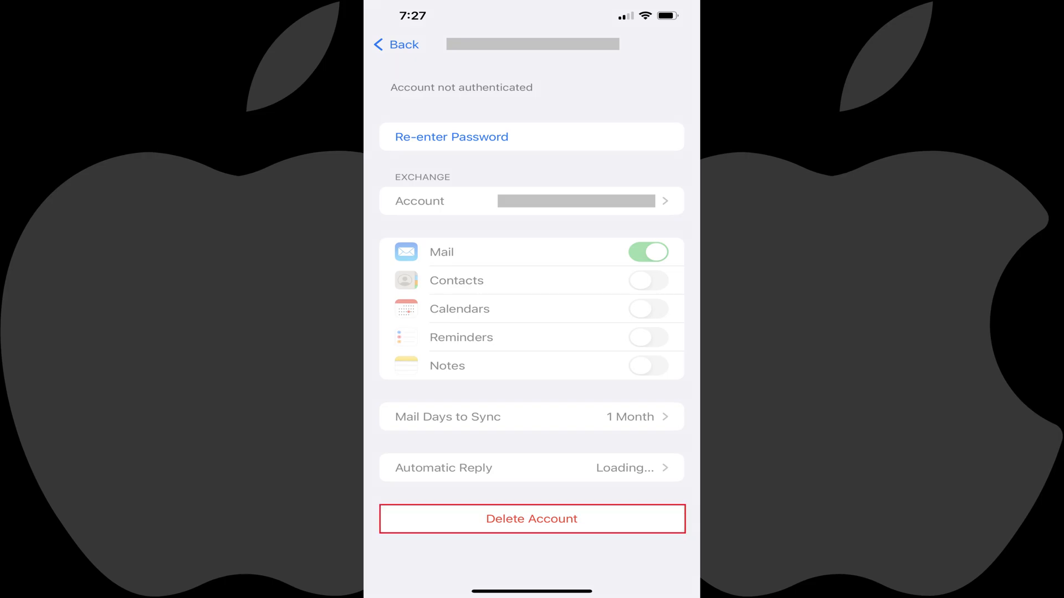
Step: Delete the Exchange account and confirm removing its data from the iPhone
click(532, 519)
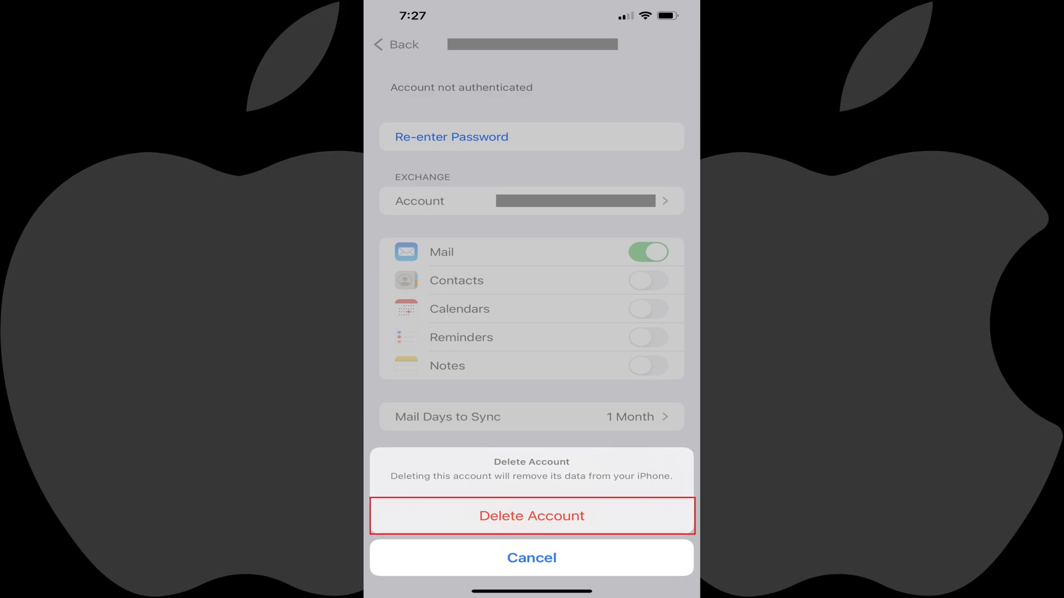
click(532, 515)
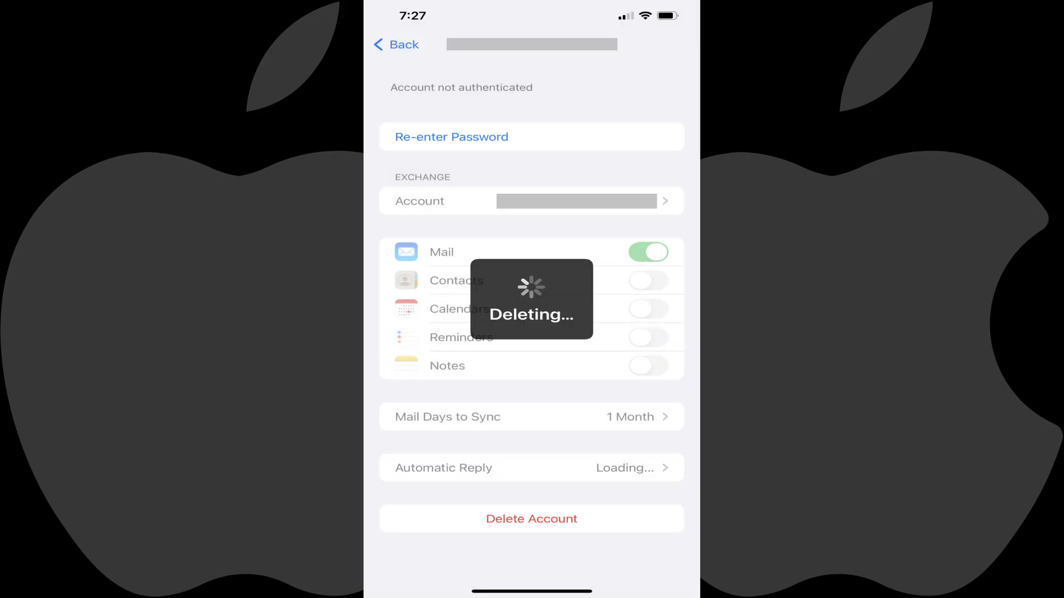